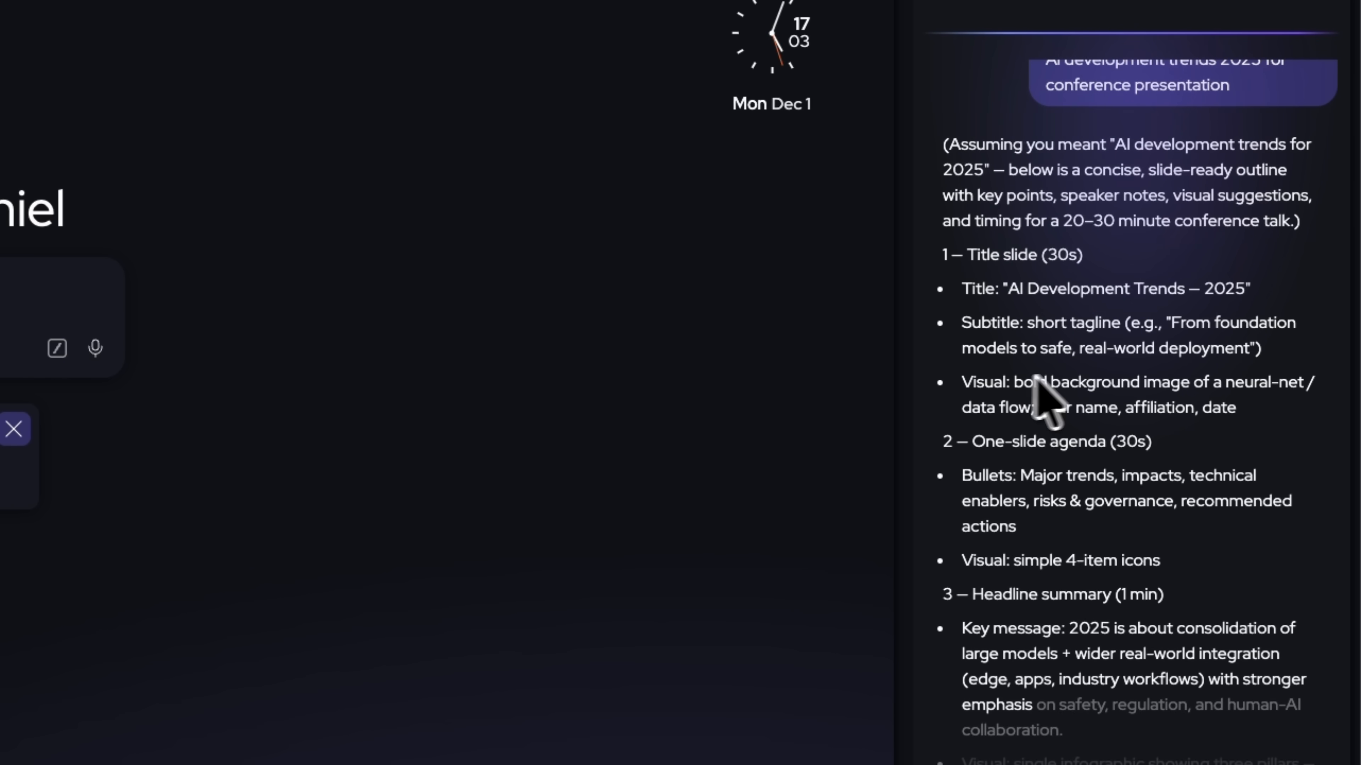
# - Scroll through the slide-by-slide outline on 2025 AI development trends in Neo Chat
pyautogui.scroll(-3)
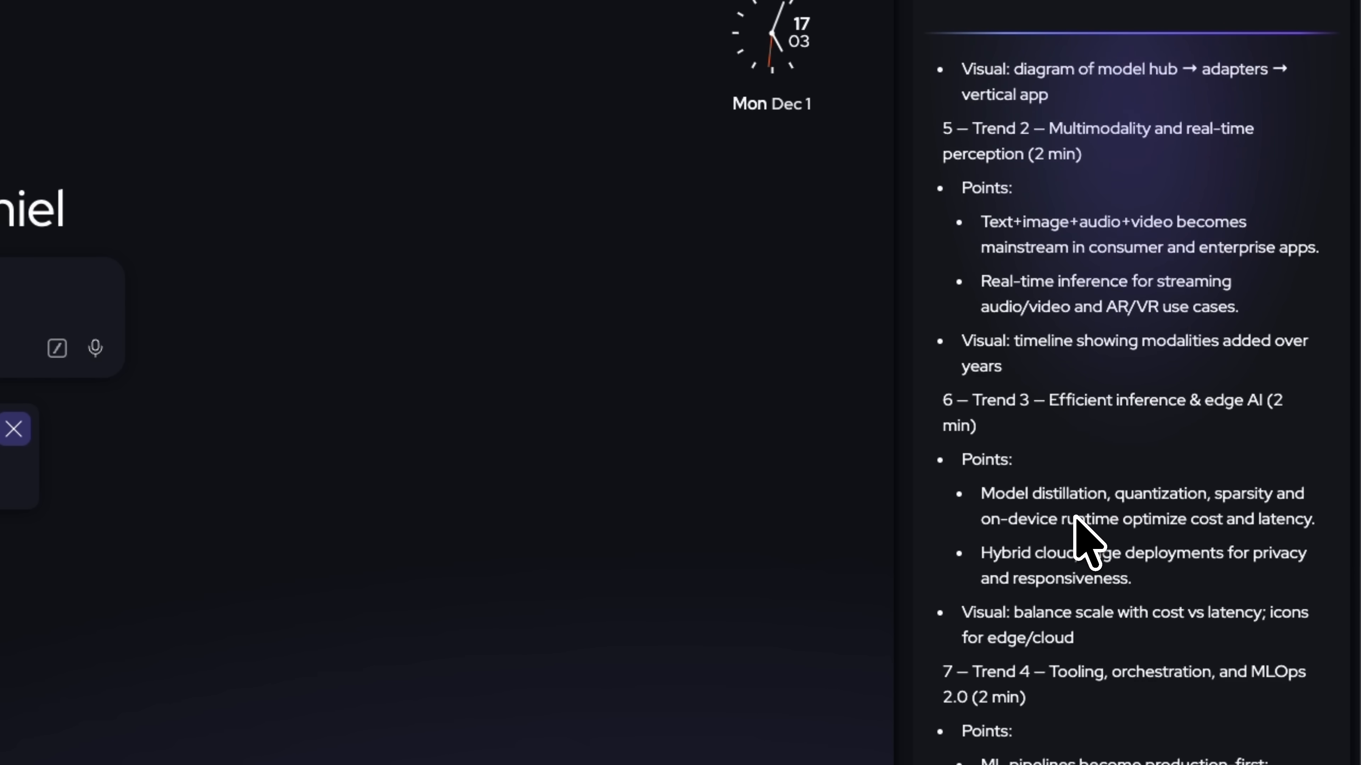
pyautogui.scroll(-3)
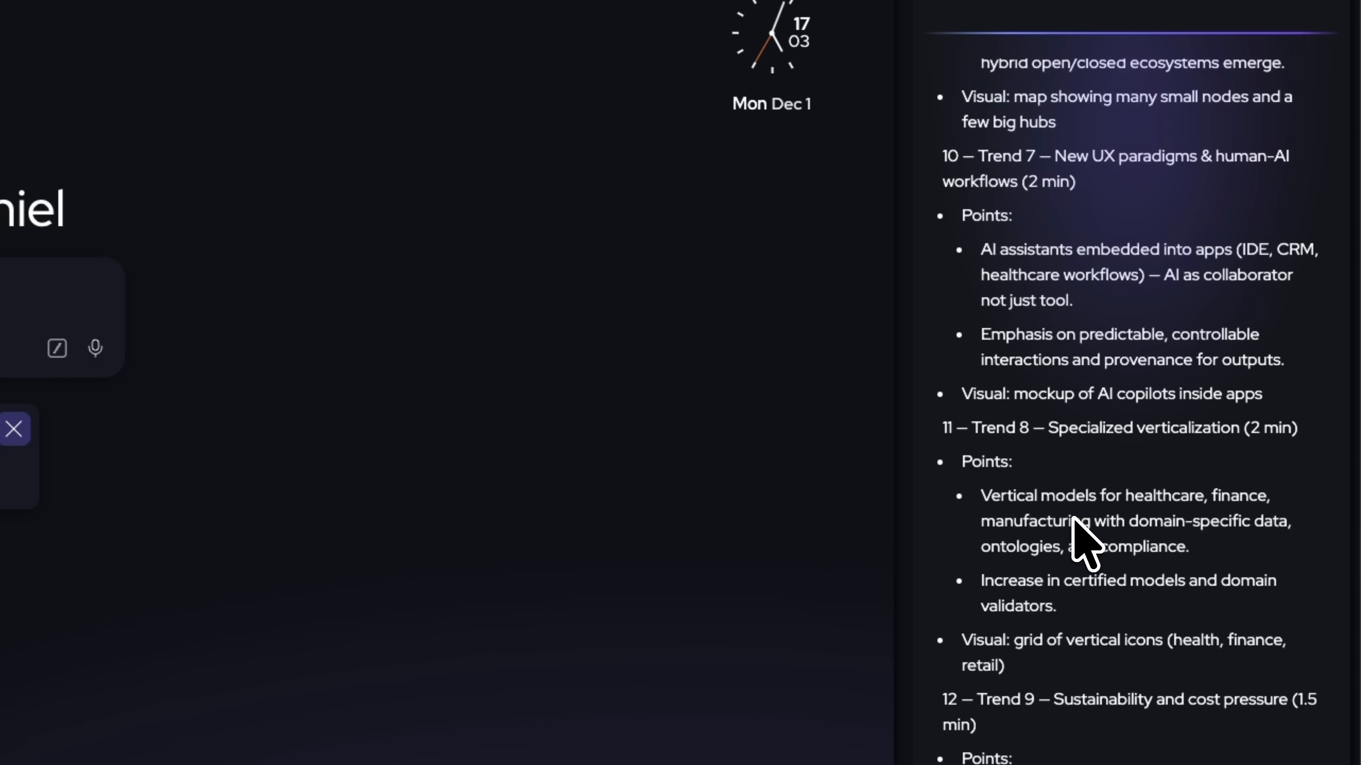
pyautogui.scroll(-3)
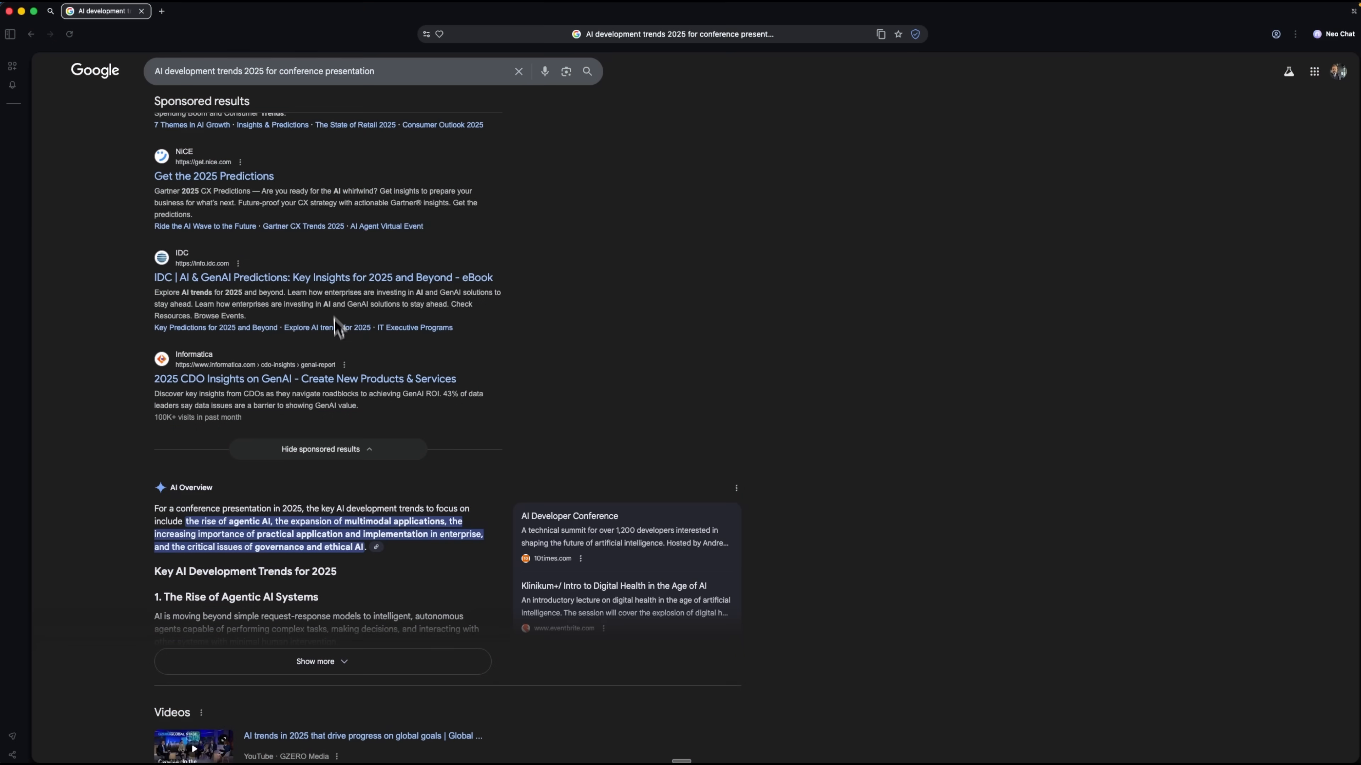
# - Scroll the Google results to the AI Overview and the 2025 AI Index Report entry
pyautogui.scroll(-3)
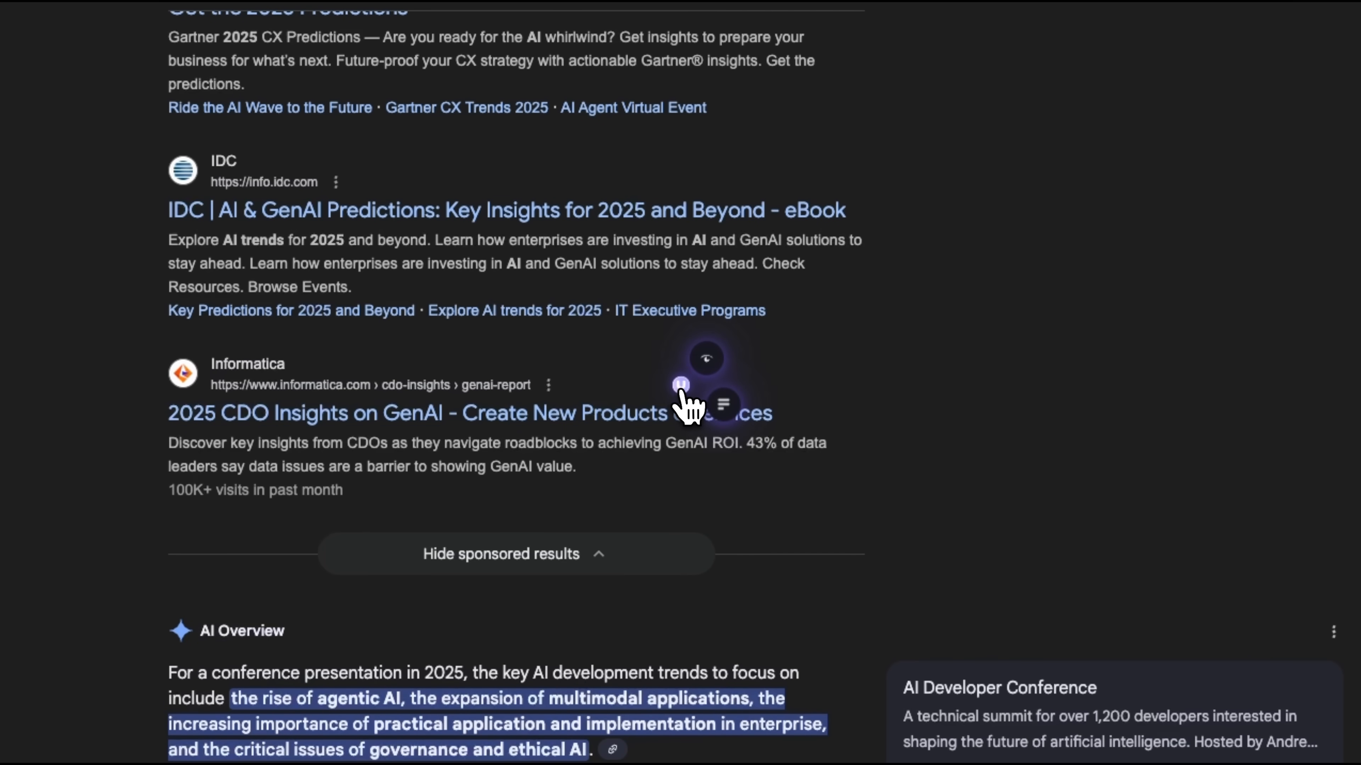
pyautogui.moveTo(715, 373)
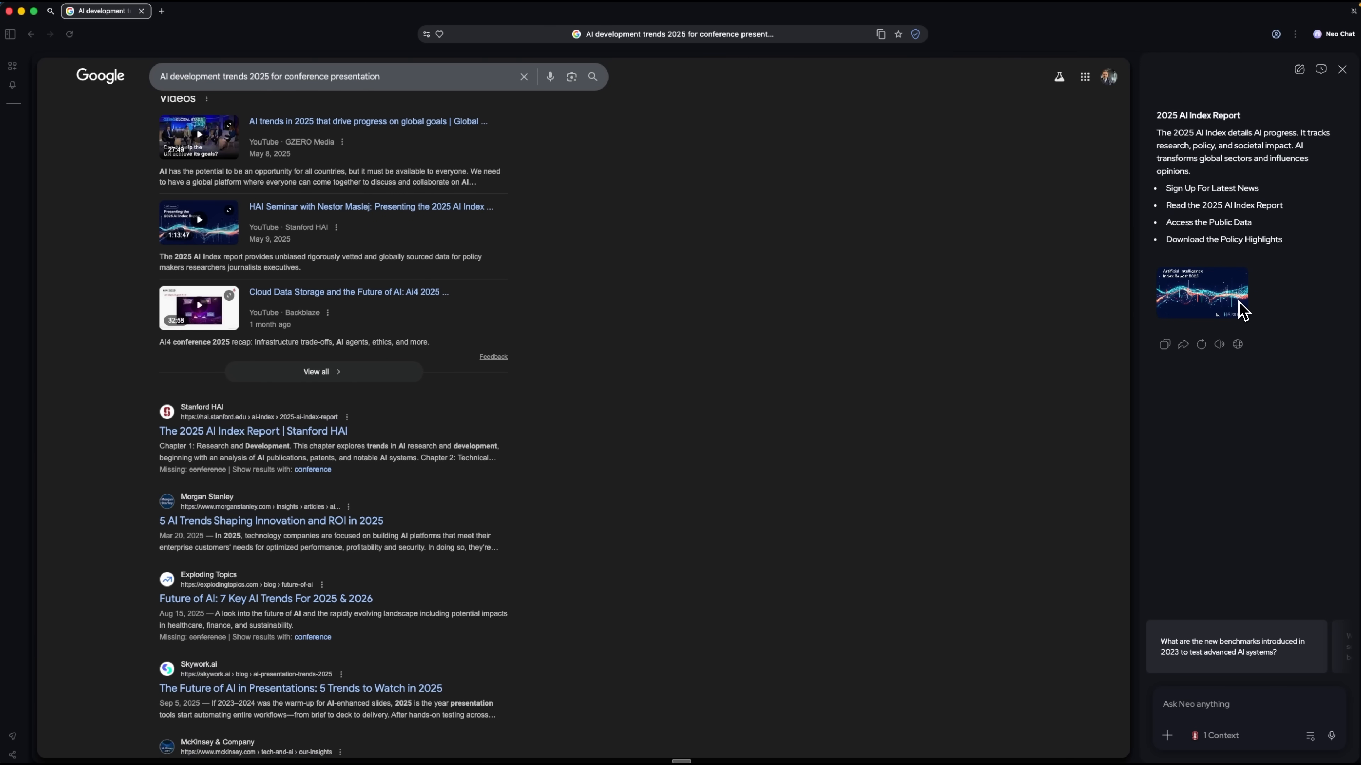
pyautogui.moveTo(1211, 248)
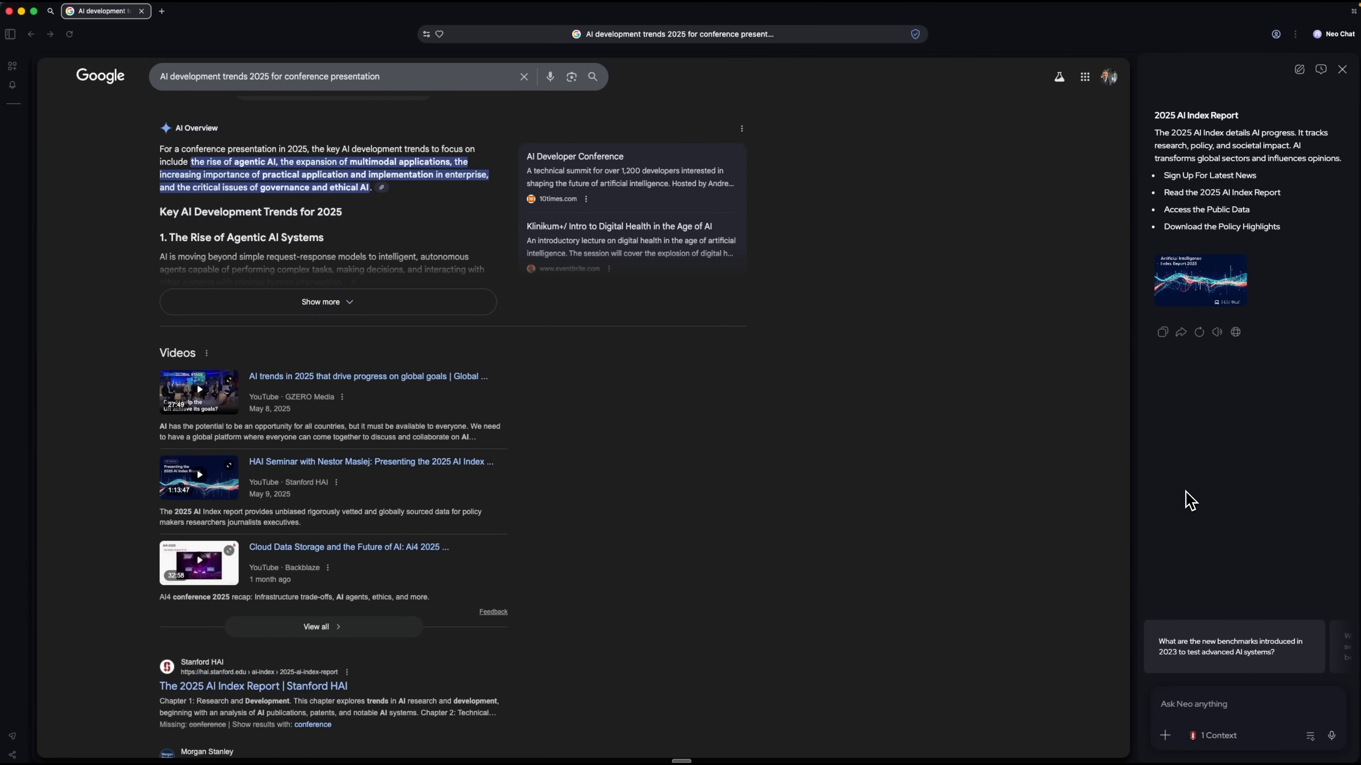
pyautogui.moveTo(1197, 360)
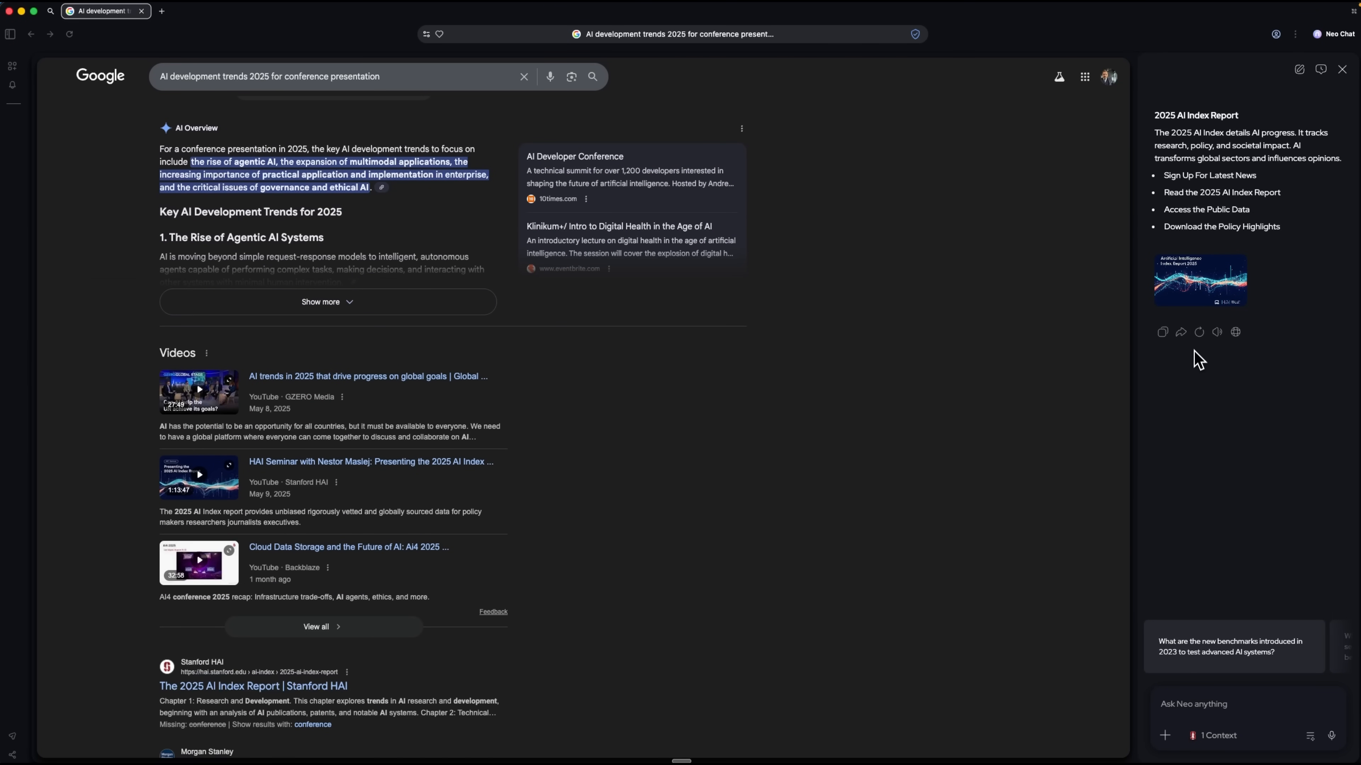
pyautogui.click(1327, 737)
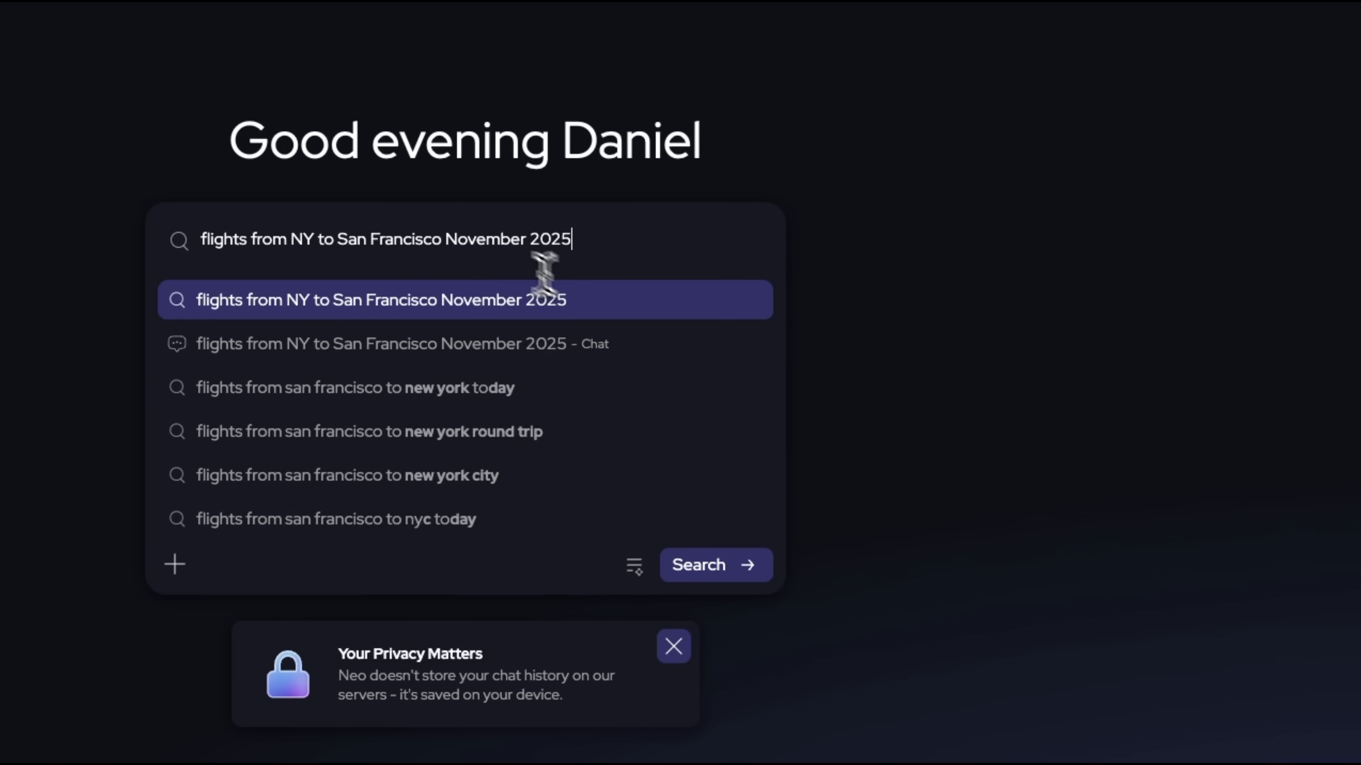
pyautogui.moveTo(734, 577)
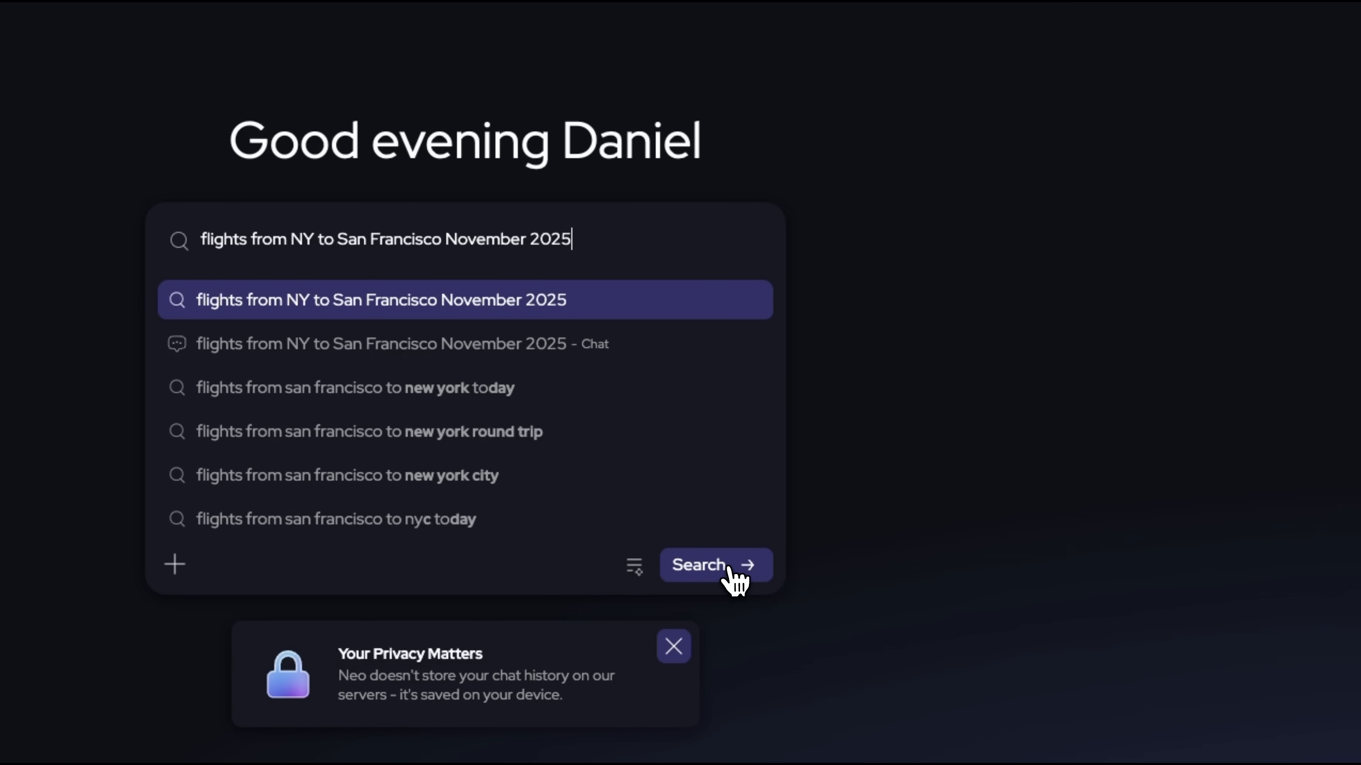
# - Run the New York–San Francisco flight search and review Google's November price results
pyautogui.click(715, 565)
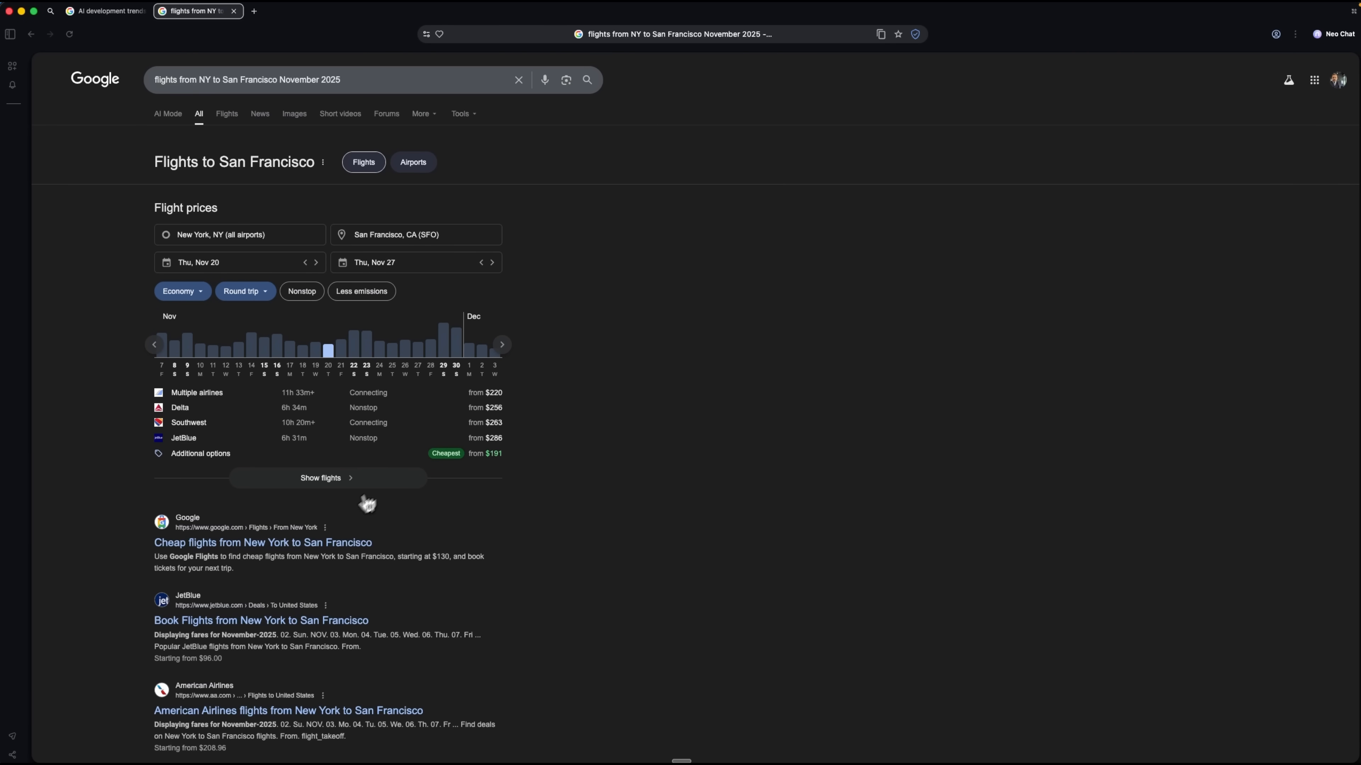
pyautogui.scroll(-3)
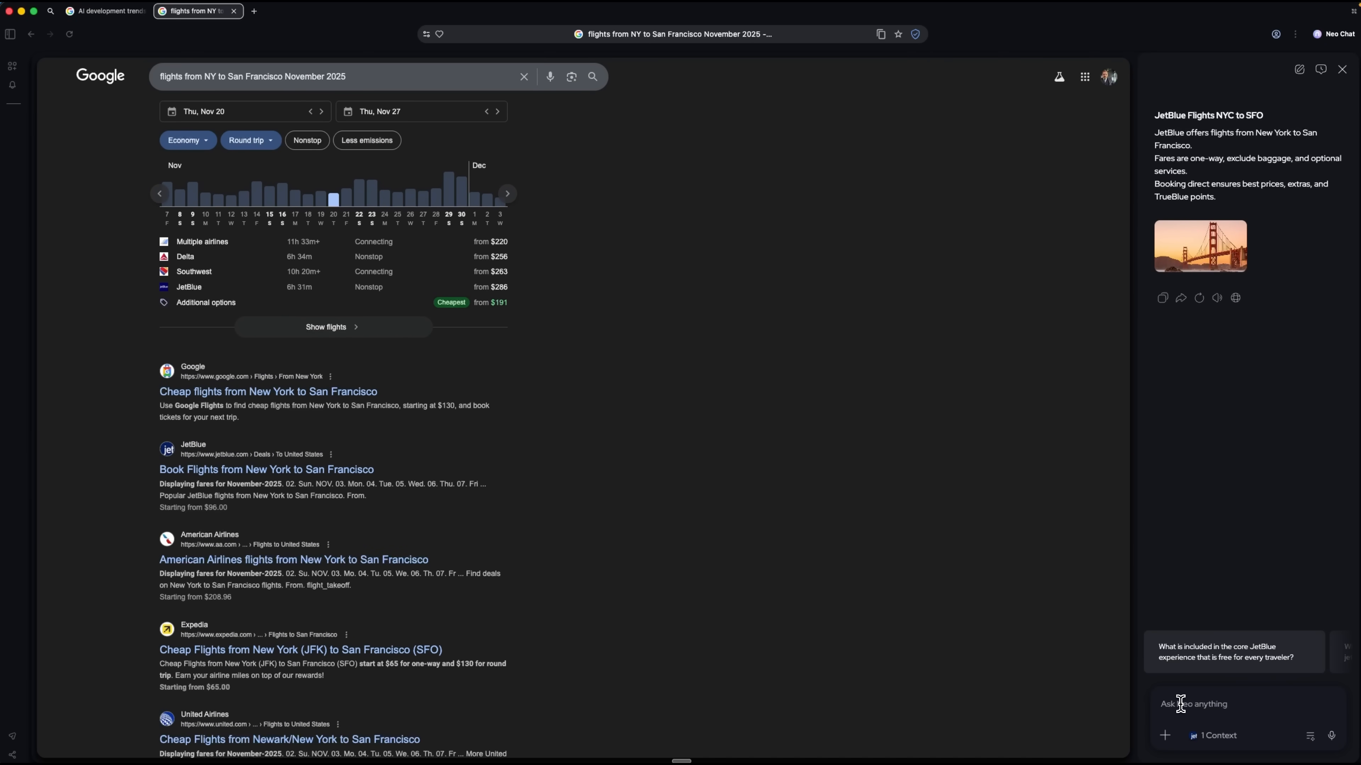
# - Ask Neo to find and compare the cheapest New York–San Francisco flights in November 2025
pyautogui.write('Find the cheapest flights from New York to San Francisco in November 2025, compare prices across all airlines including budget carriers, and show the best deals with flexible dates')
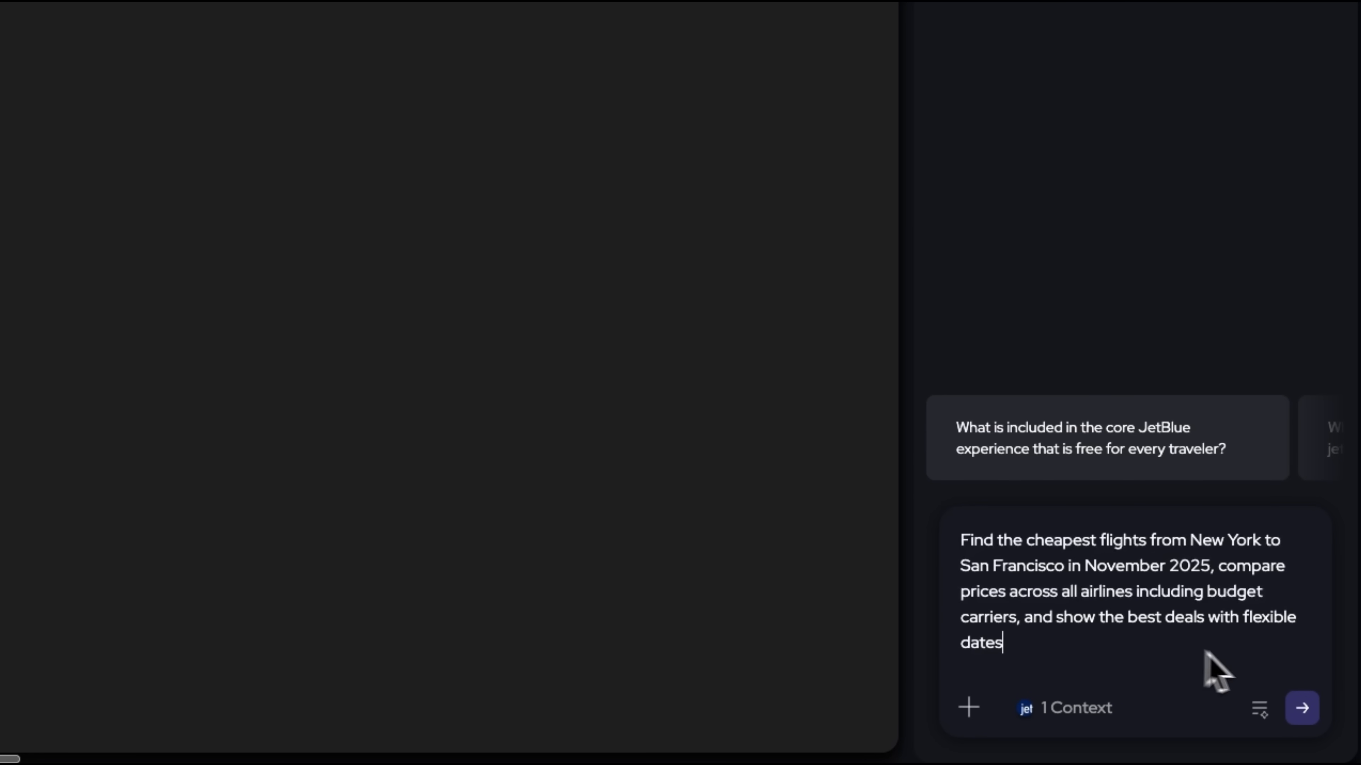
pyautogui.click(1300, 708)
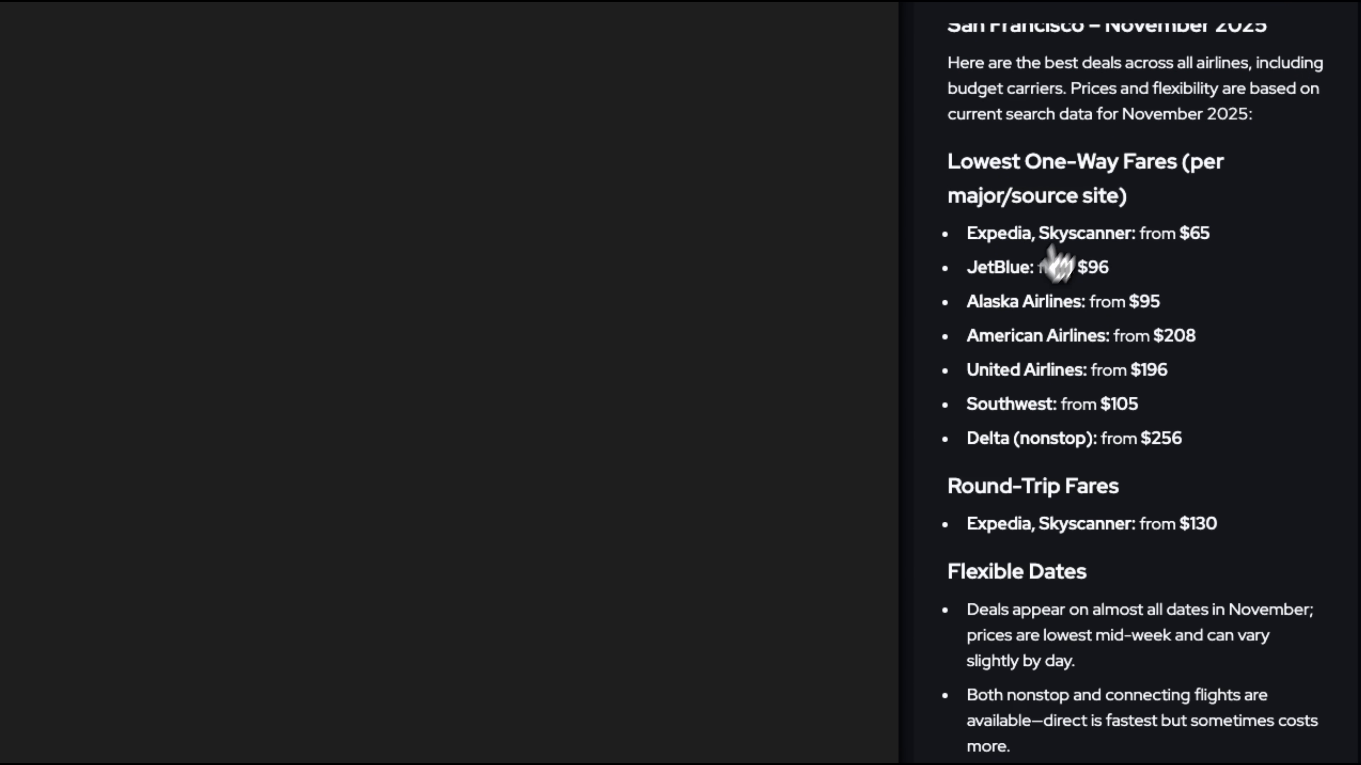
pyautogui.moveTo(1107, 373)
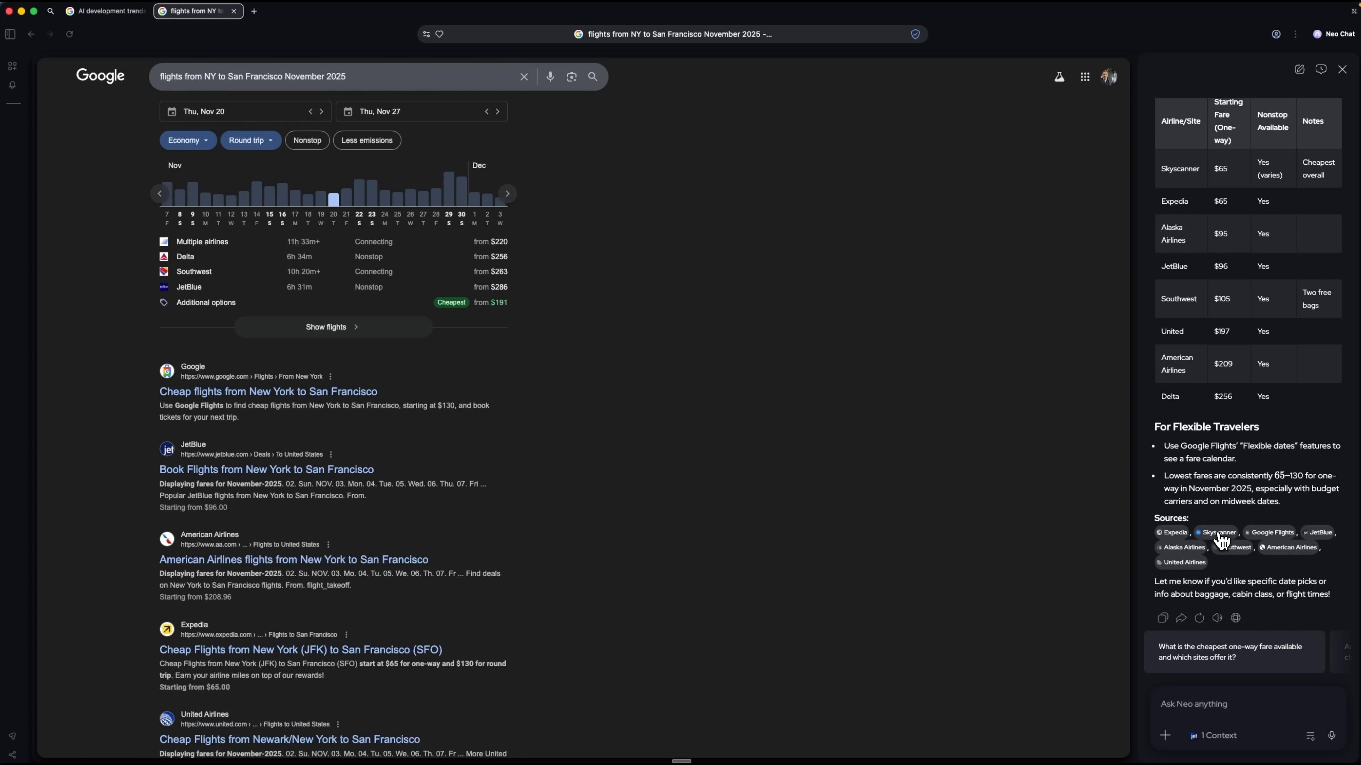
# - Review Skyscanner's Nov 17–20 New York–San Francisco flights from $297 down to the hotel deals
pyautogui.click(1216, 533)
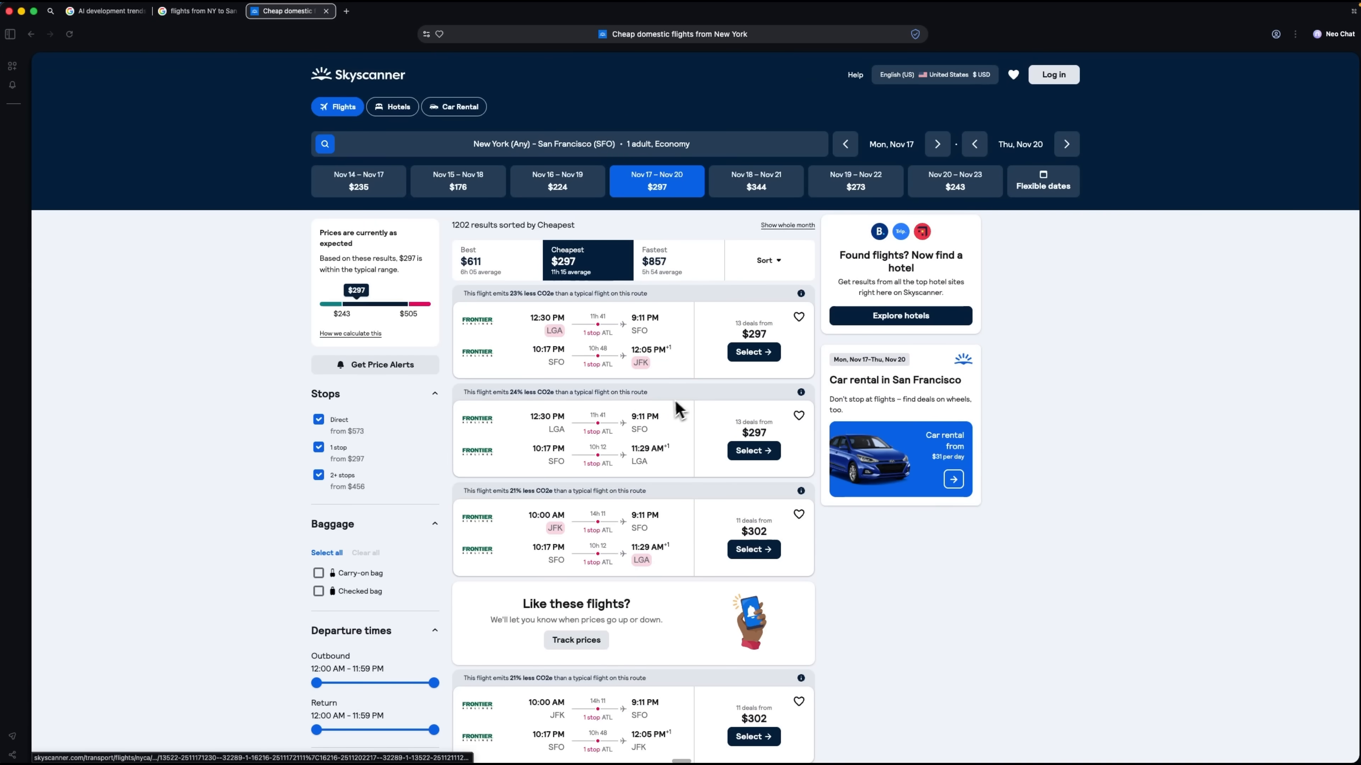
pyautogui.scroll(-3)
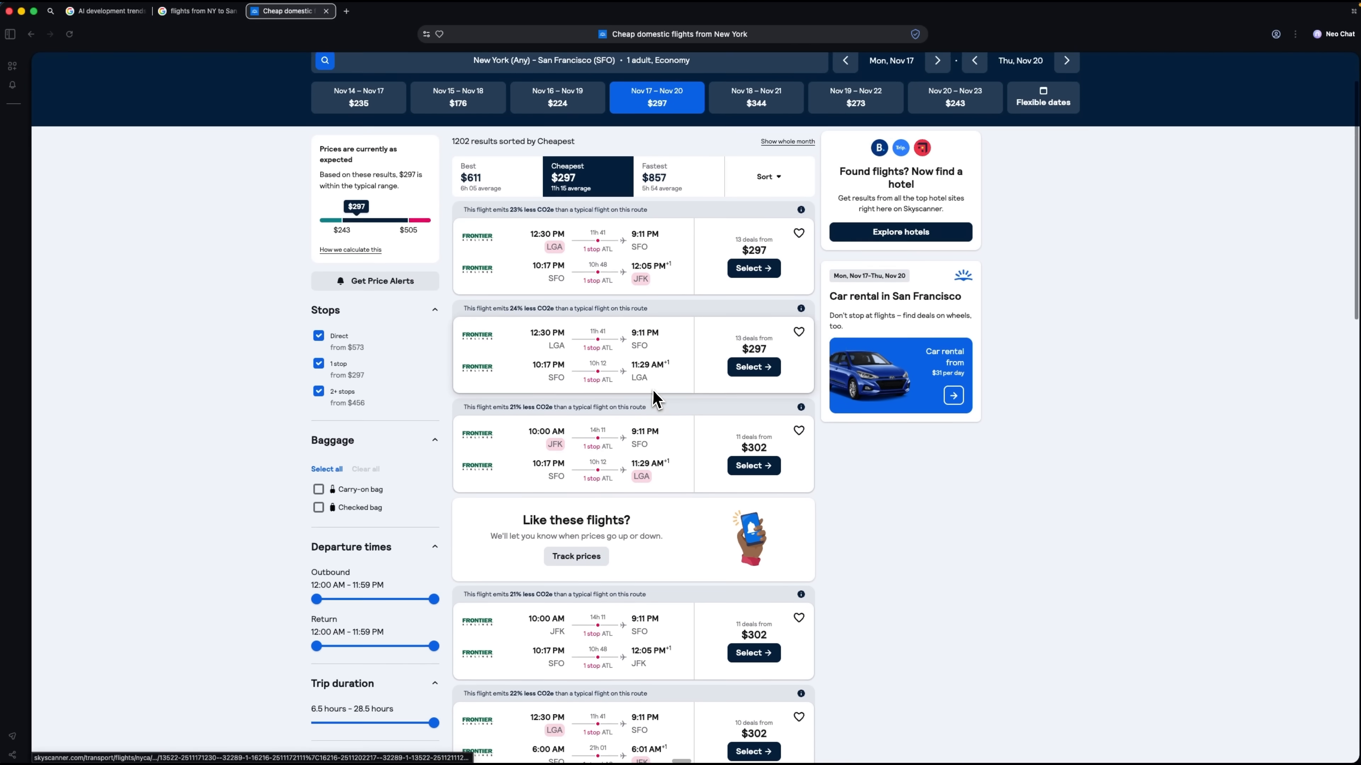
pyautogui.scroll(-3)
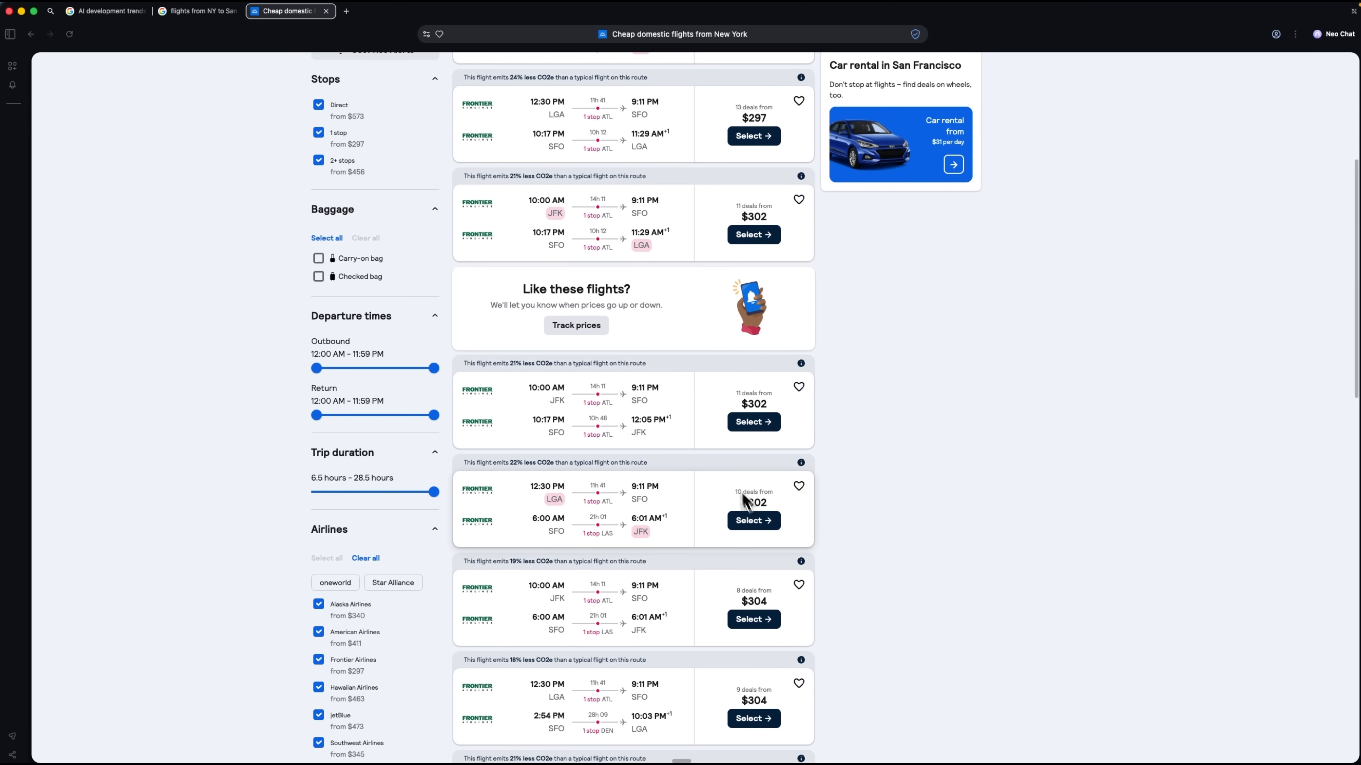
pyautogui.scroll(-3)
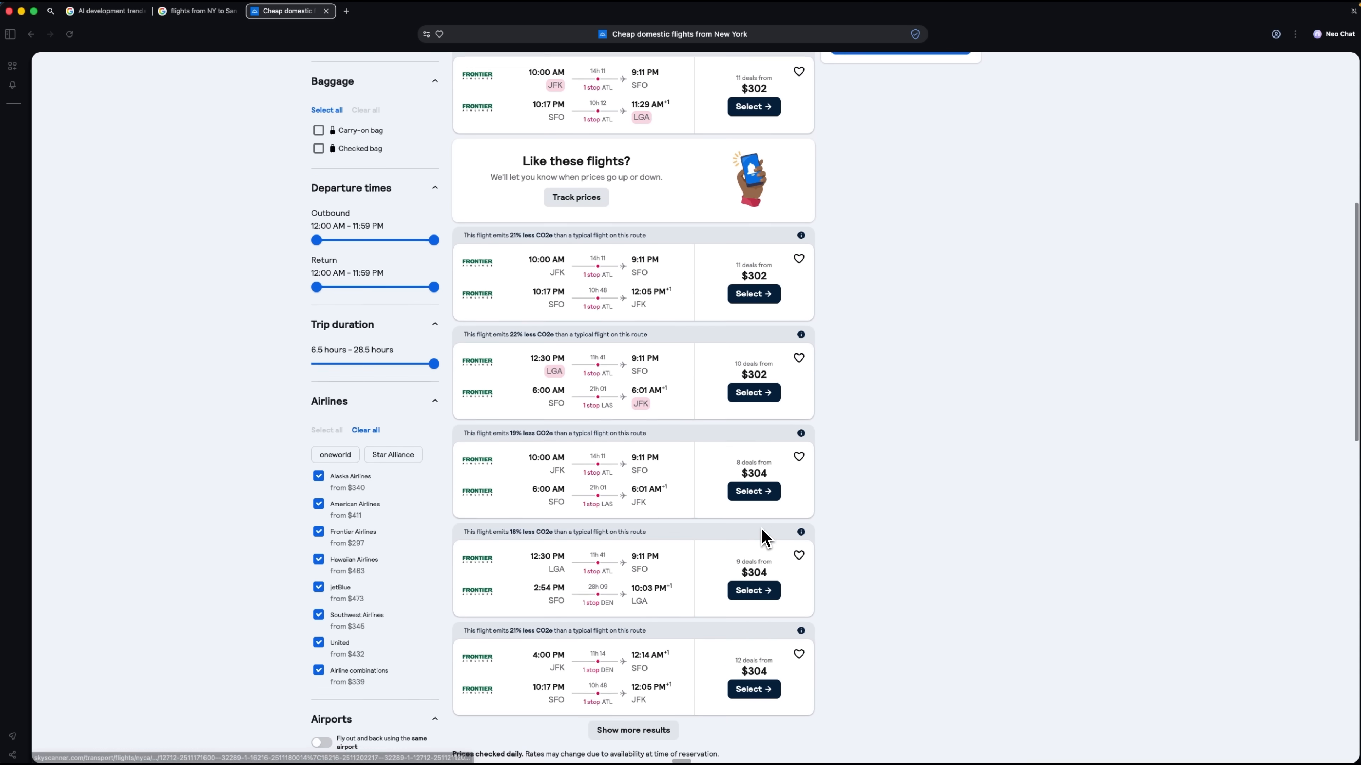
pyautogui.scroll(-3)
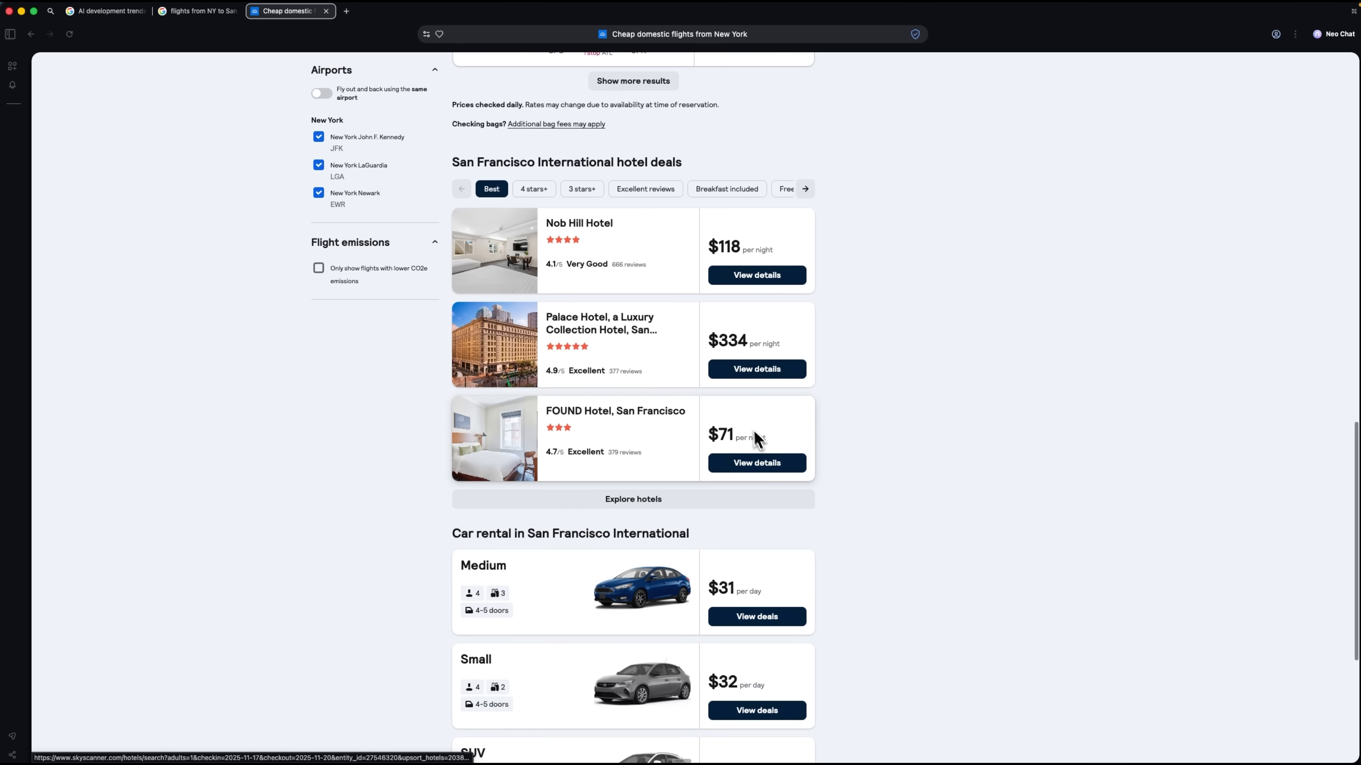
pyautogui.moveTo(905, 518)
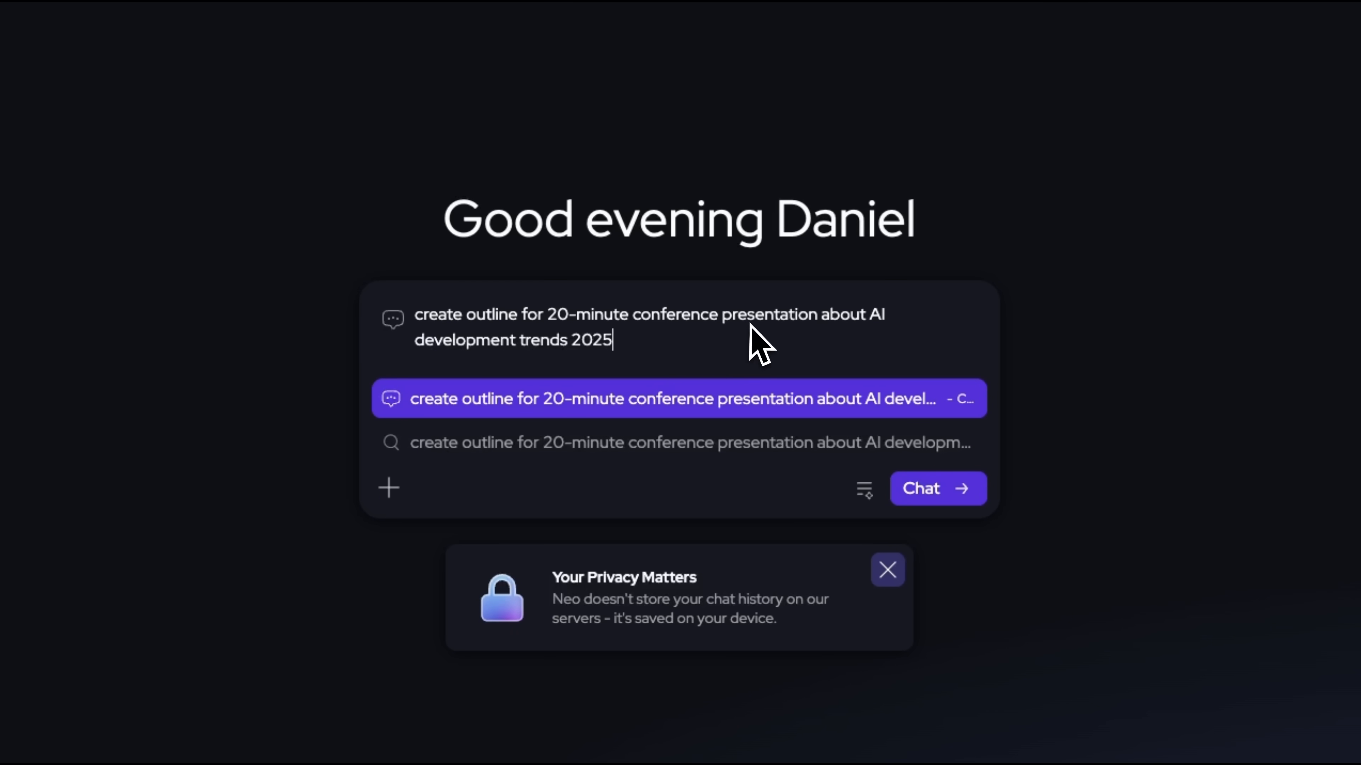
pyautogui.moveTo(950, 426)
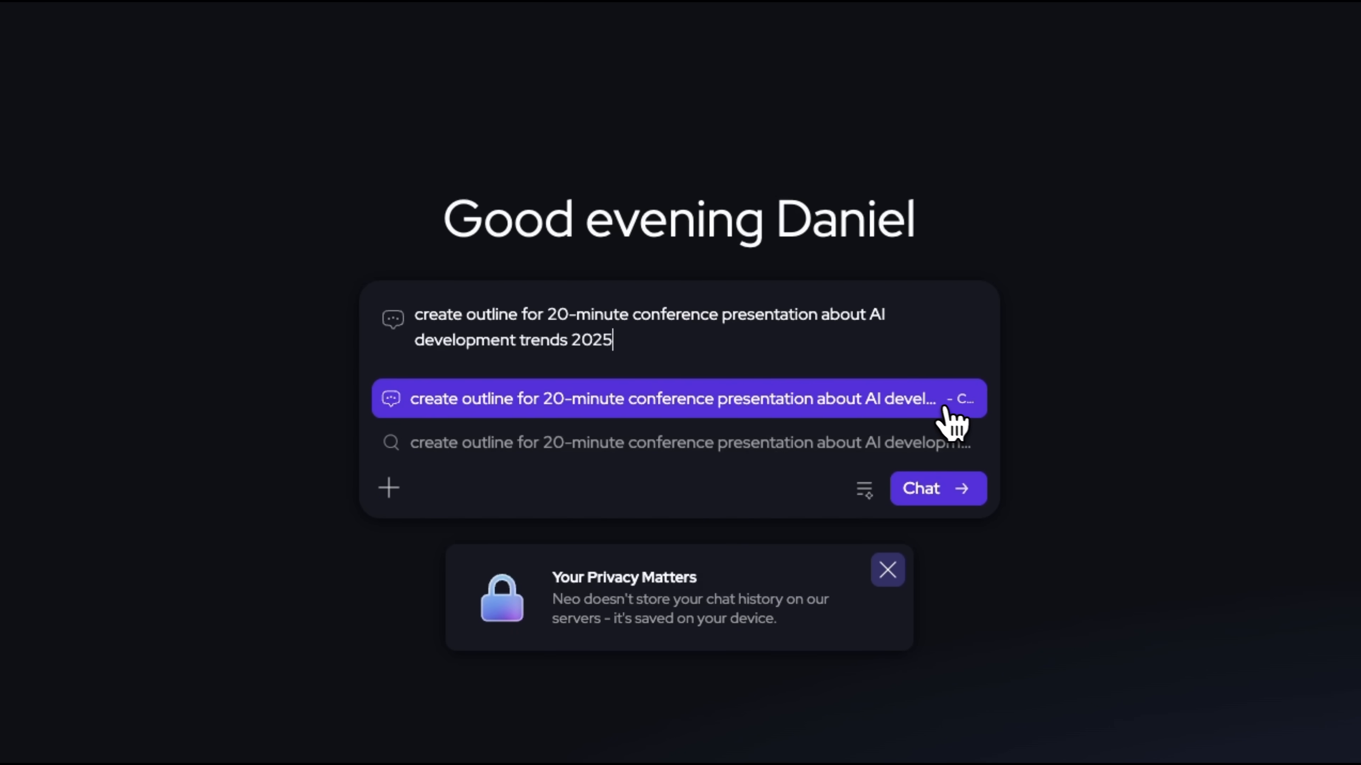
# - Have Neo Chat produce a timed outline for a 20-minute AI trends 2025 conference talk
pyautogui.click(685, 398)
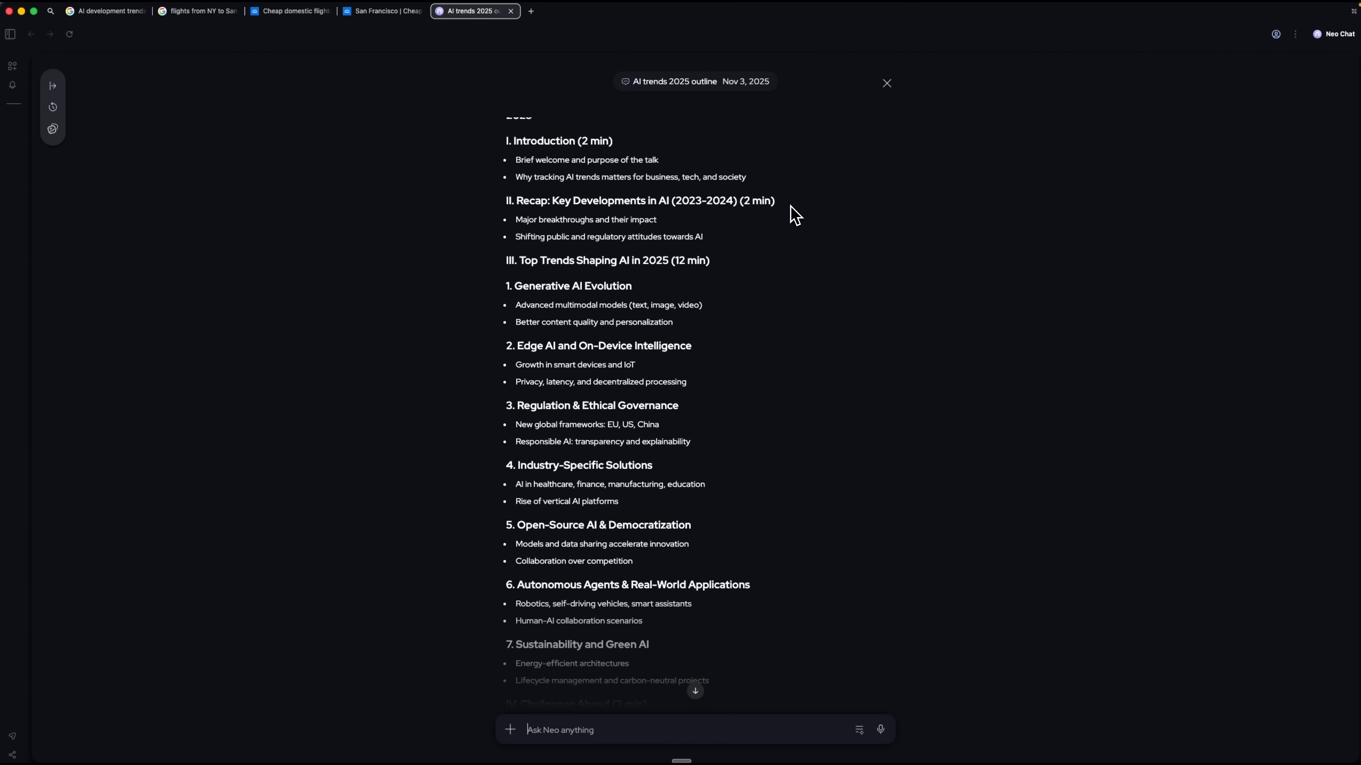
pyautogui.scroll(-3)
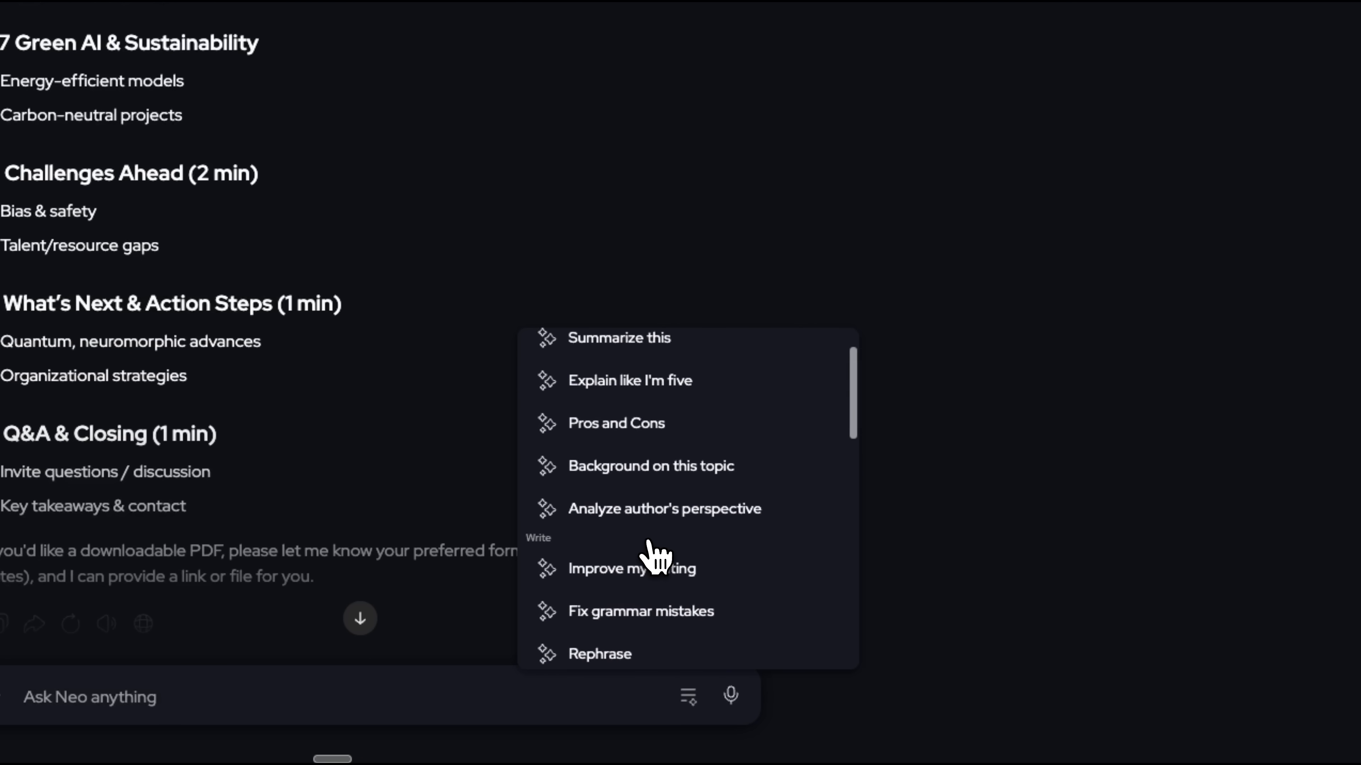
# - Request 'Background on this topic' covering history, key figures and current context of AI trends
pyautogui.click(650, 467)
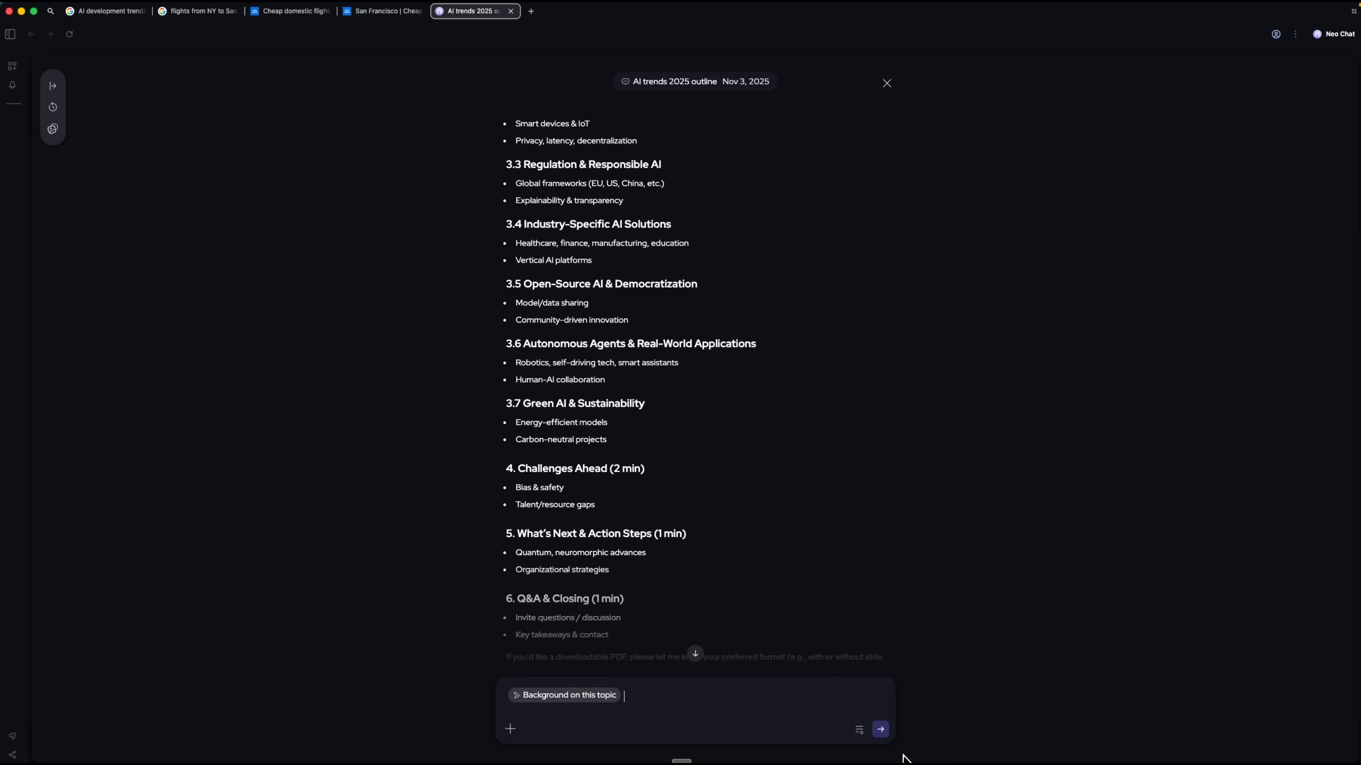
pyautogui.click(879, 729)
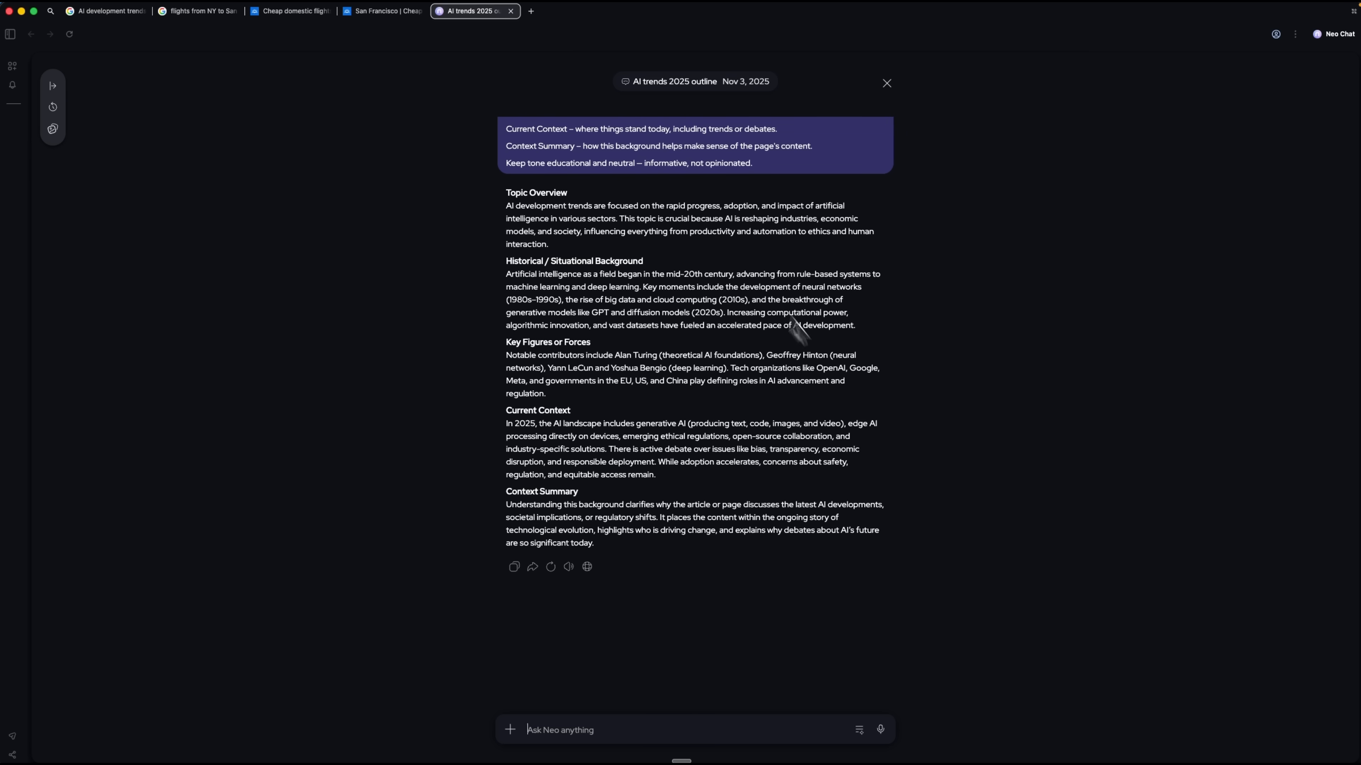
pyautogui.moveTo(646, 552)
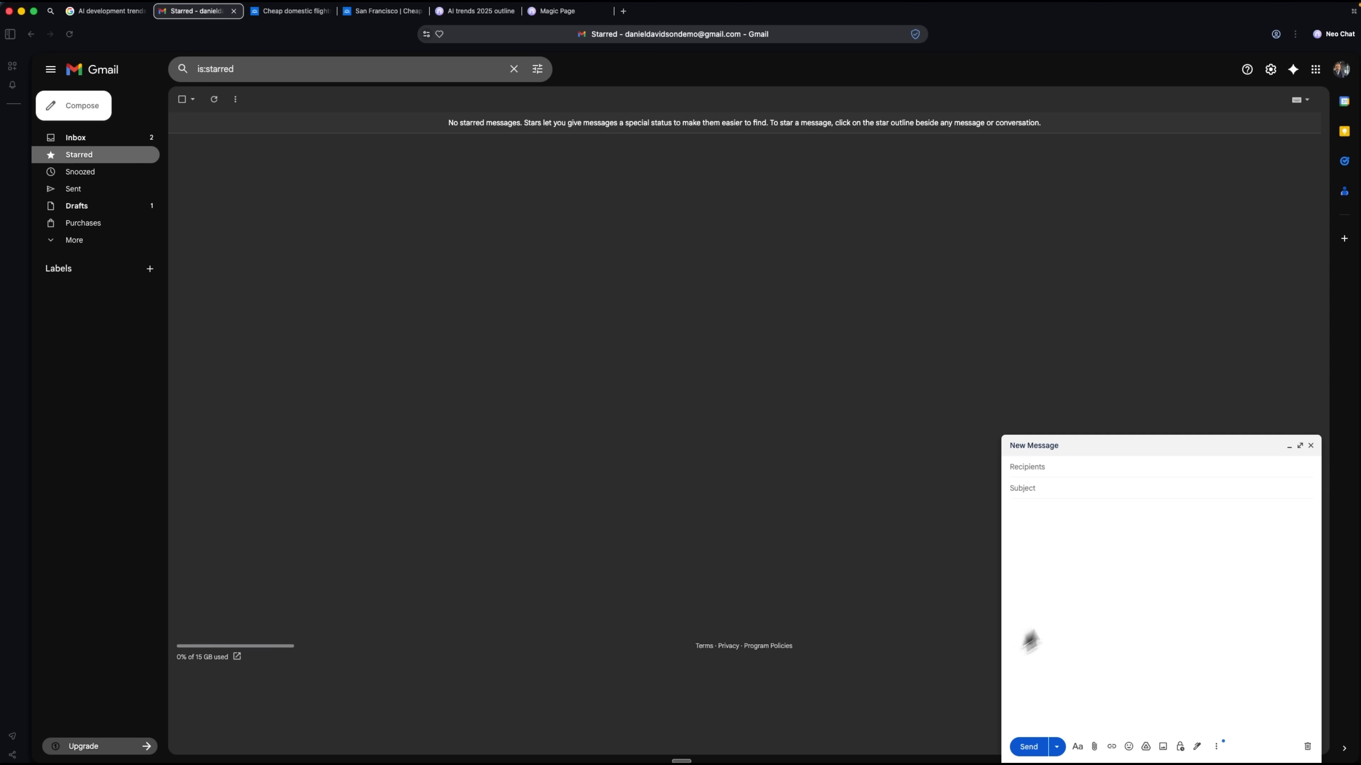
pyautogui.moveTo(1094, 560)
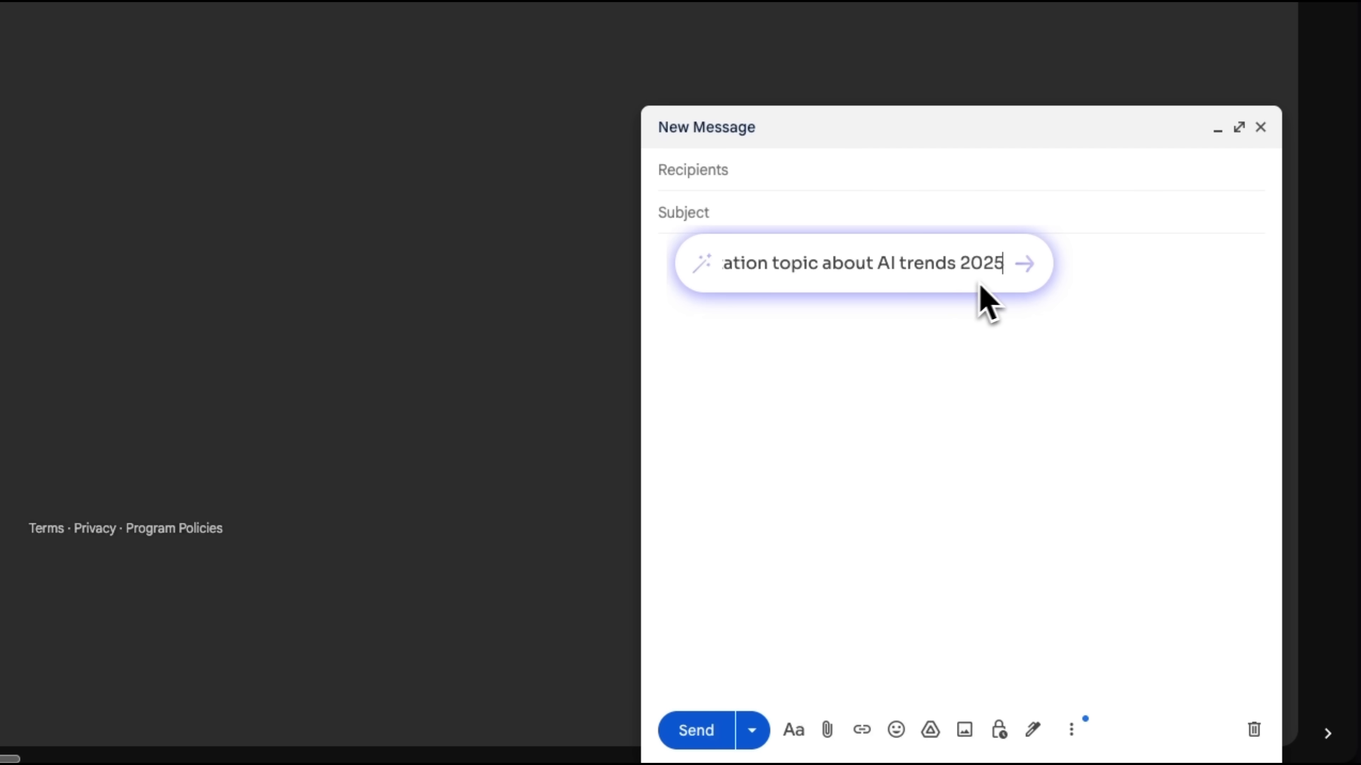
# - Generate the 'AI Trends 2025' speaker confirmation draft and view its Length options
pyautogui.click(1024, 263)
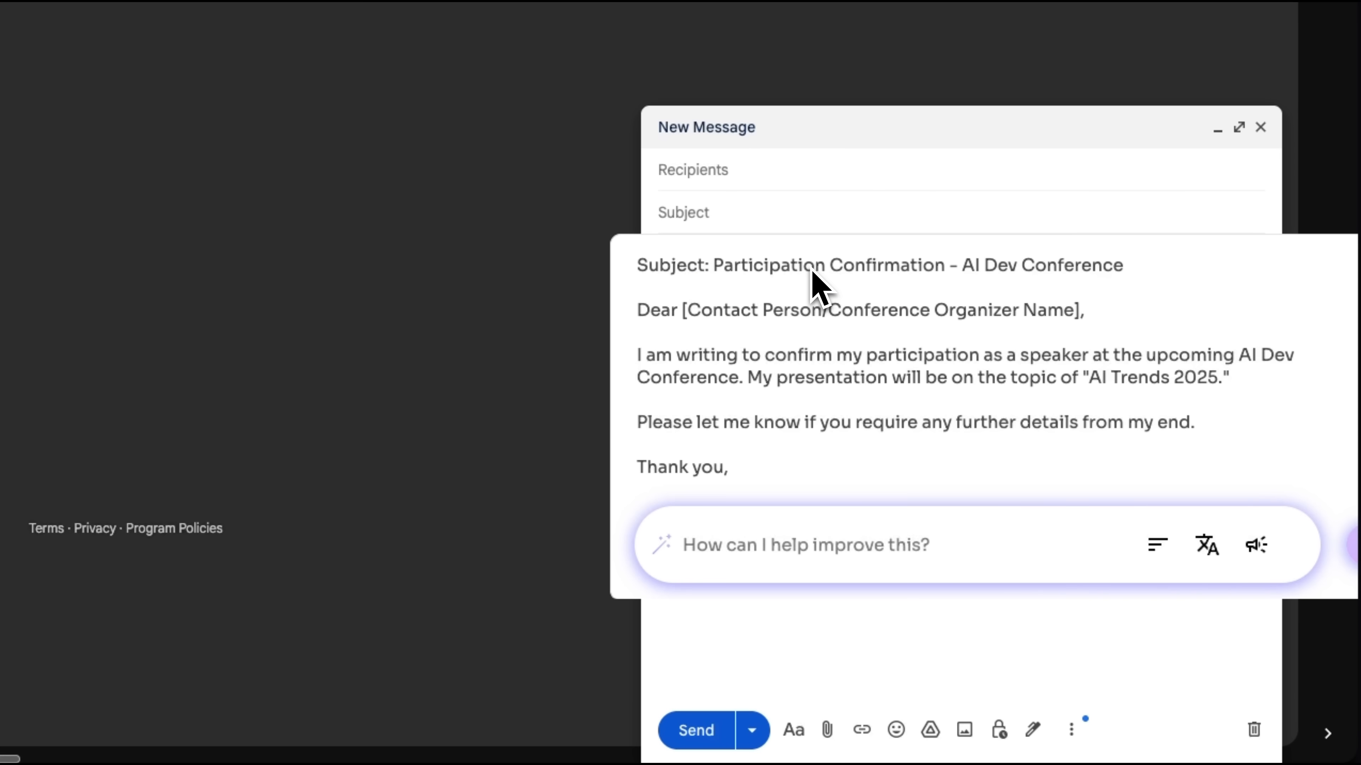
pyautogui.moveTo(886, 378)
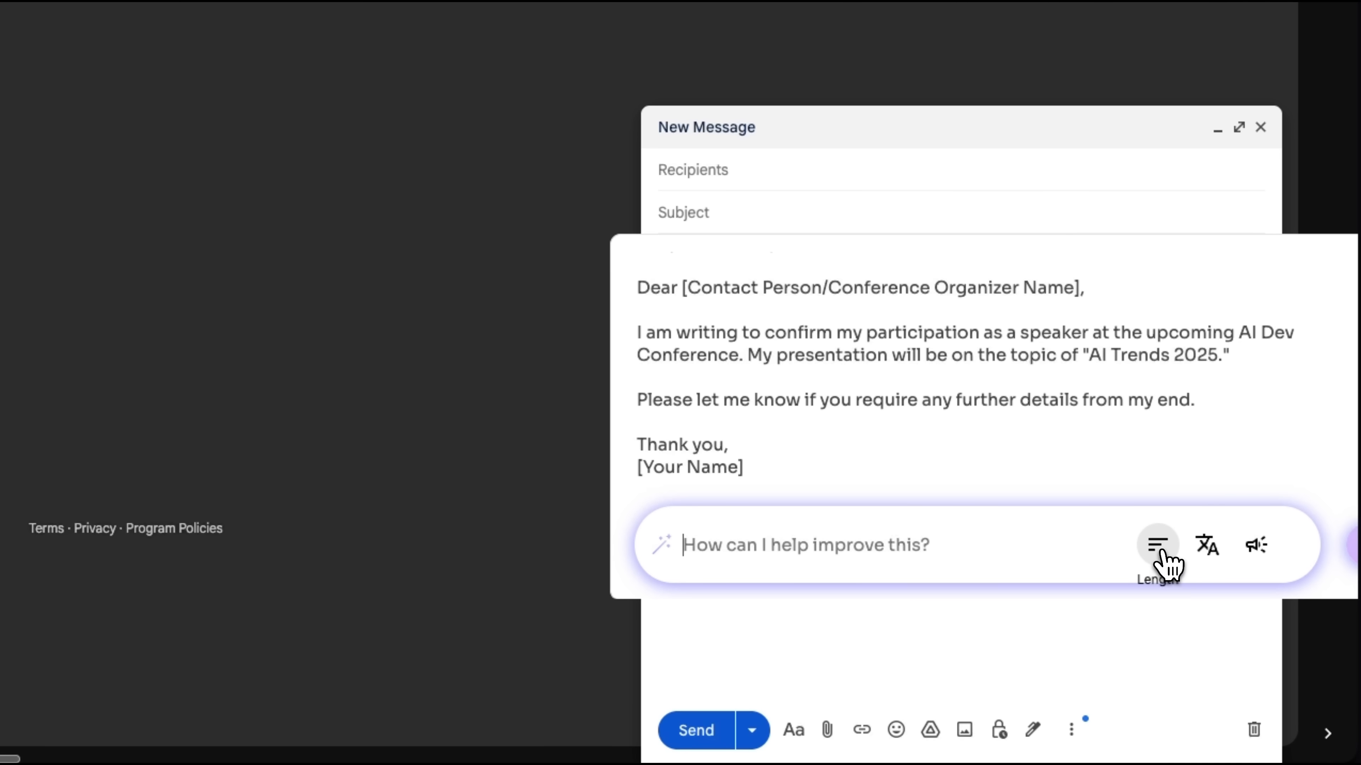
pyautogui.click(1206, 545)
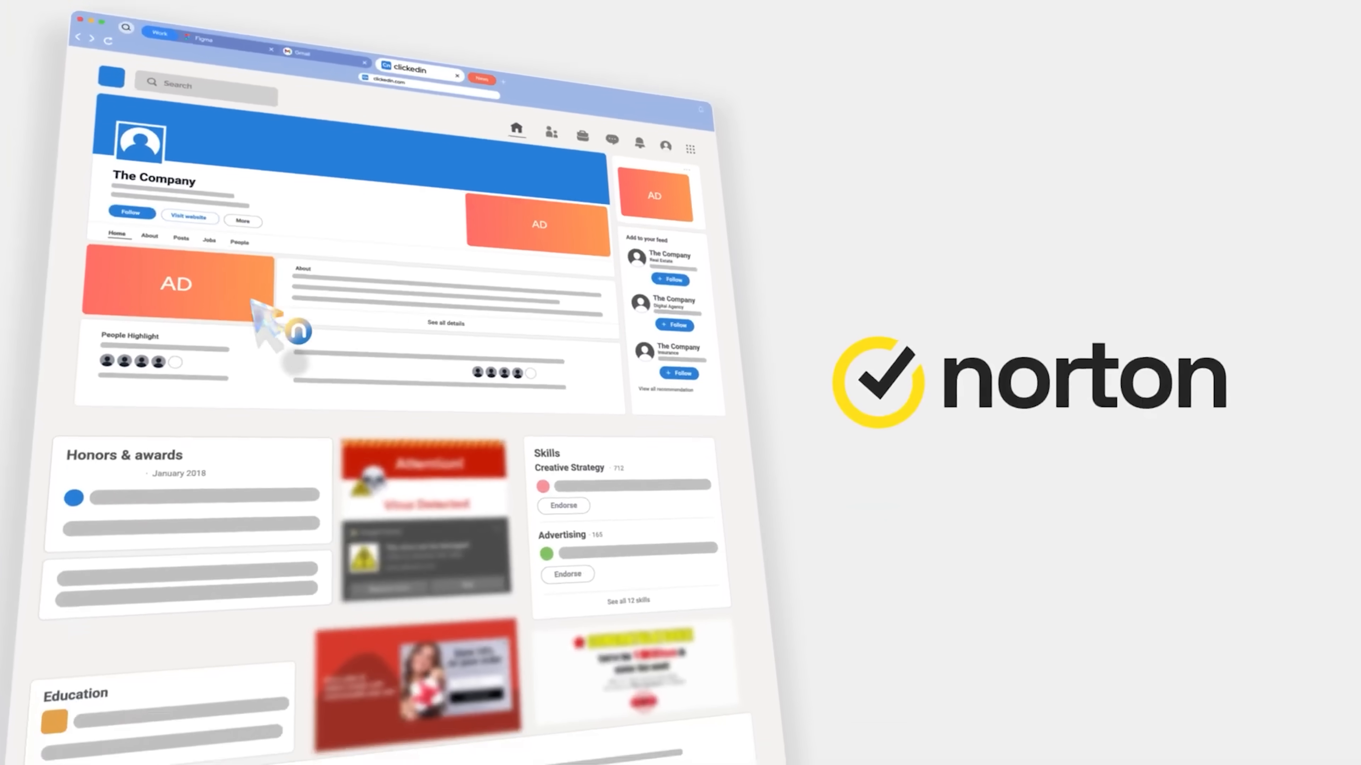
pyautogui.scroll(-3)
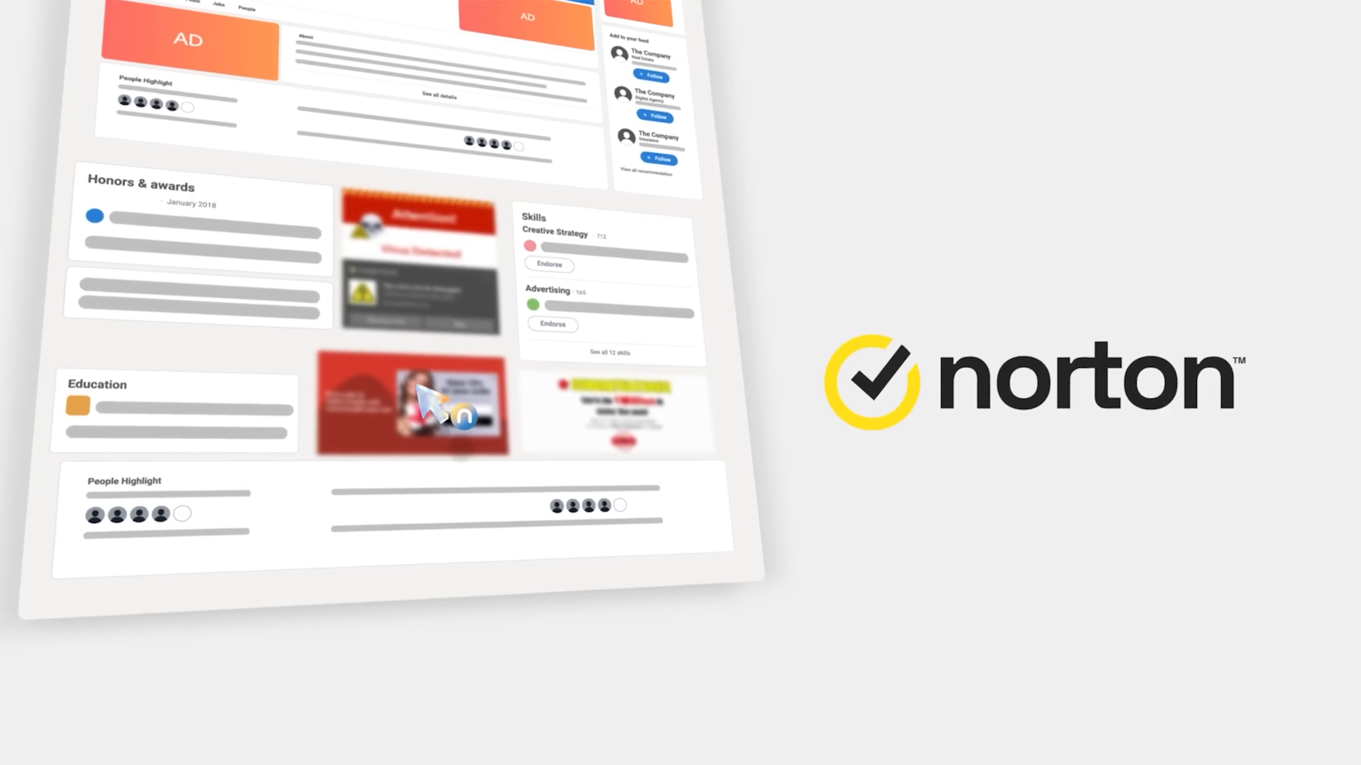